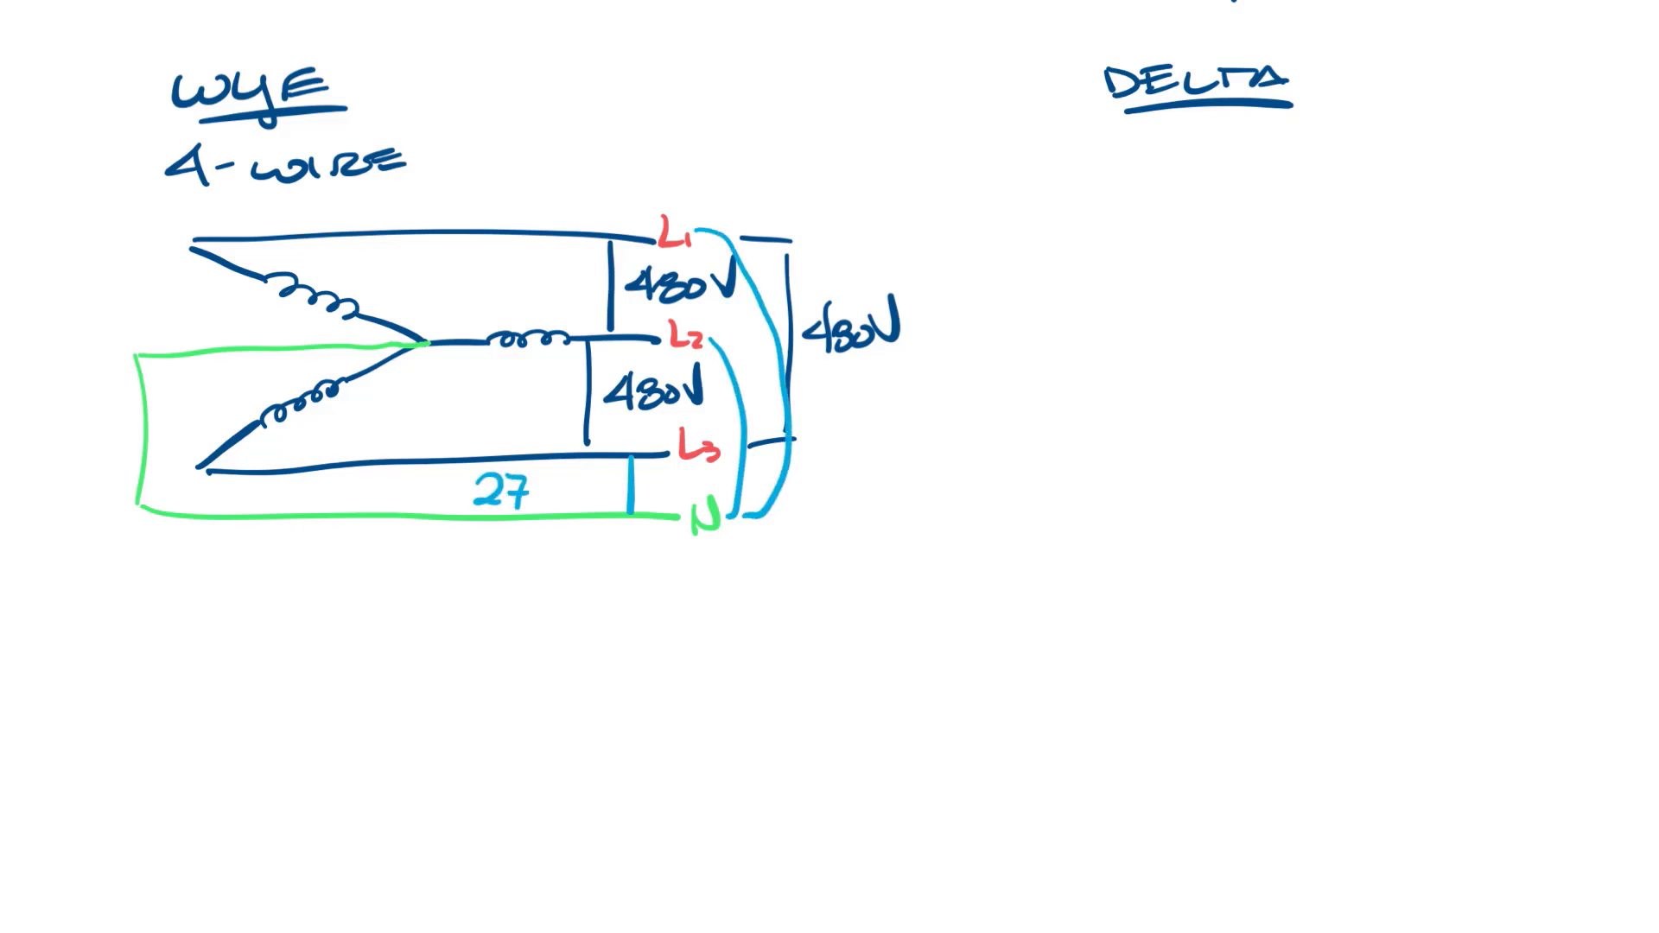
type("277V")
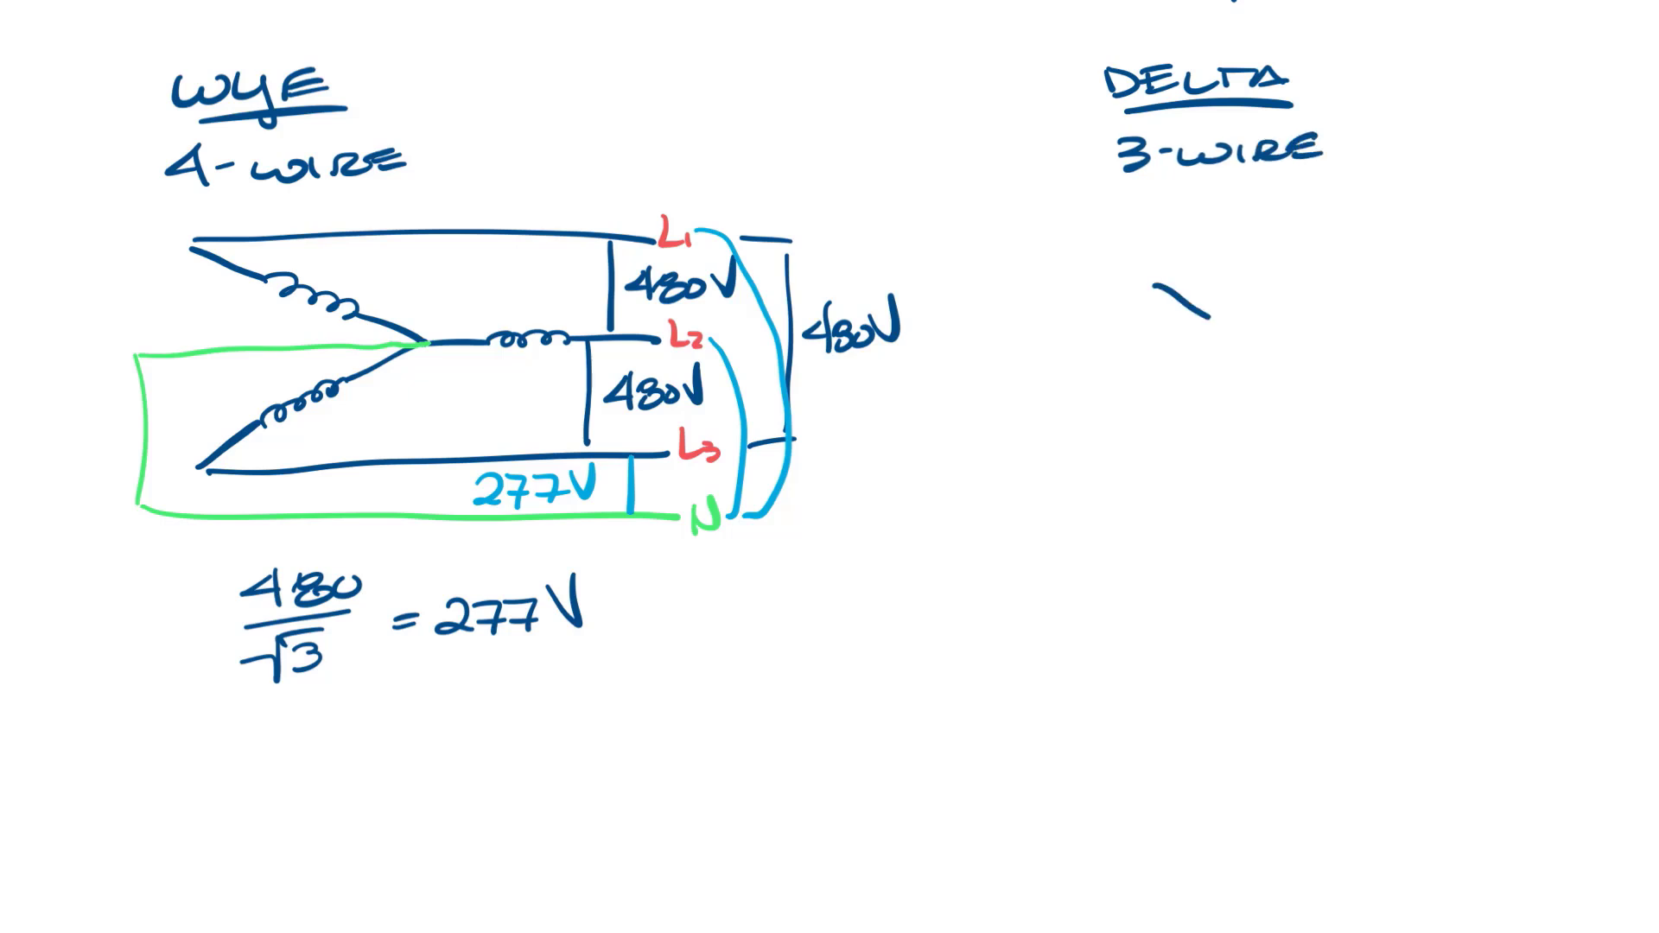